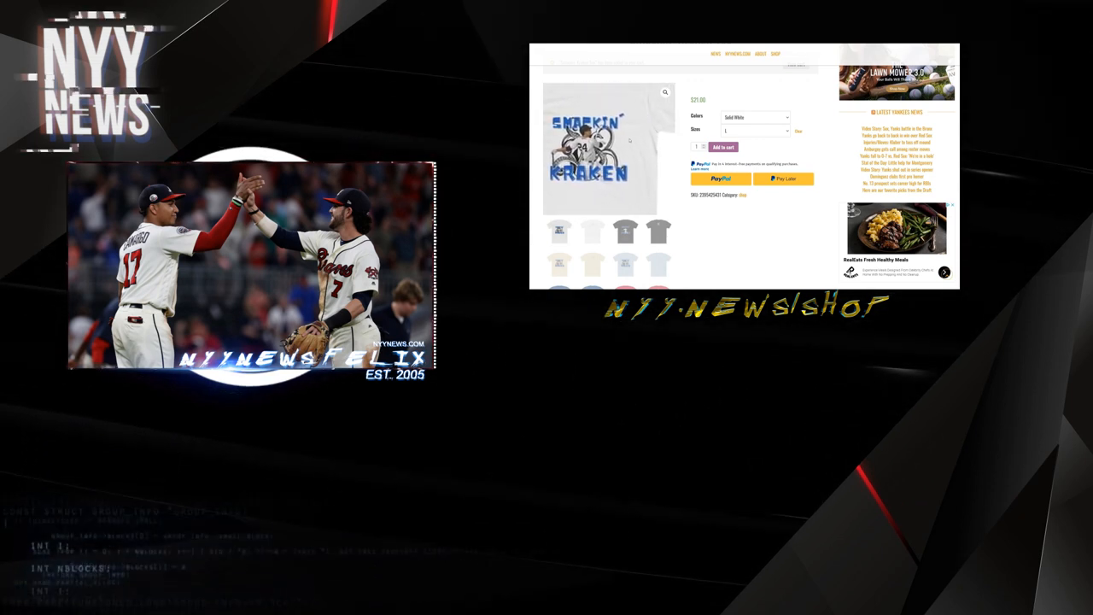
# Step: Add the Smackin' Kraken Tee in Solid White, size L, to the cart
pyautogui.click(723, 146)
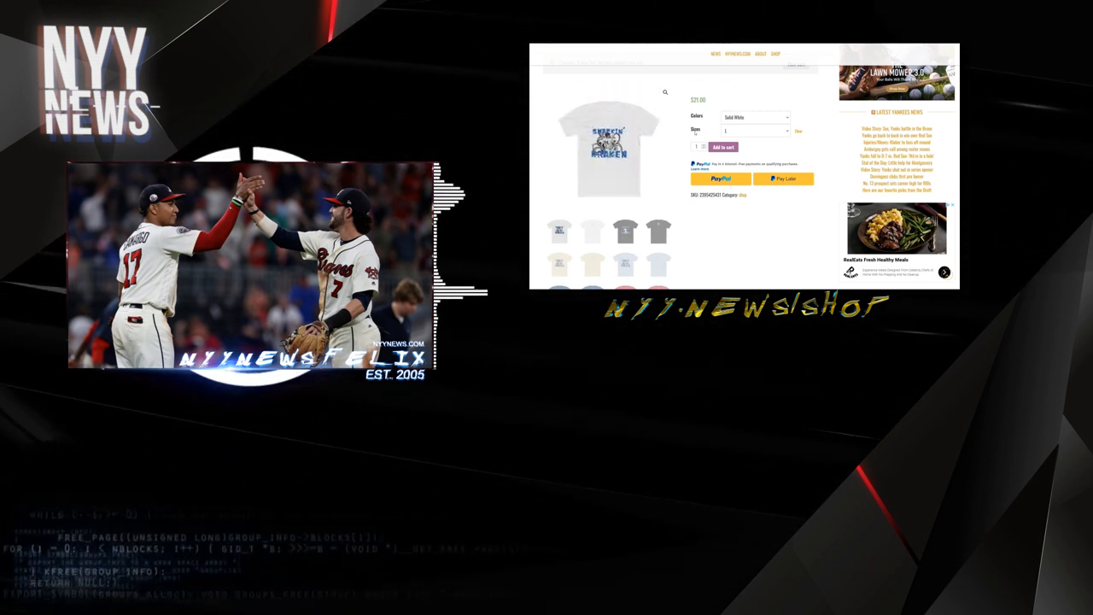
pyautogui.click(723, 146)
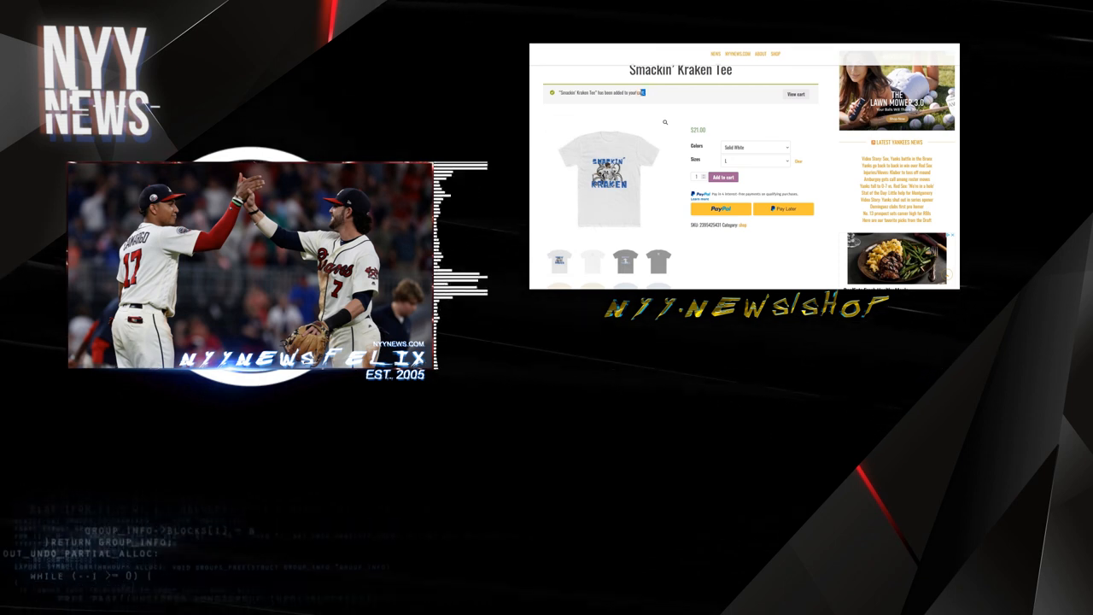